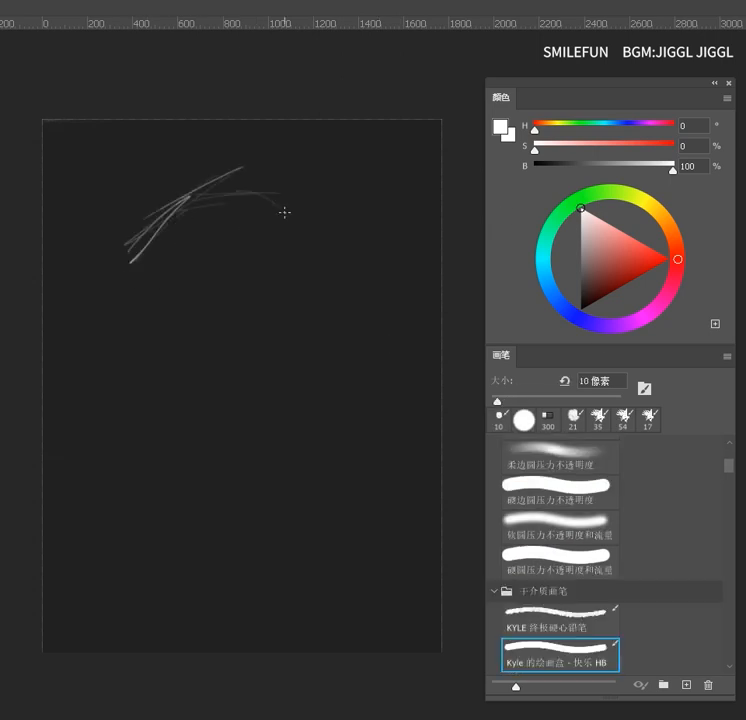
# Step: Sketch the hood top and bust in loose white strokes, then paint grey tonal blocks over the hood
pyautogui.moveTo(285, 210); pyautogui.dragTo(125, 480)
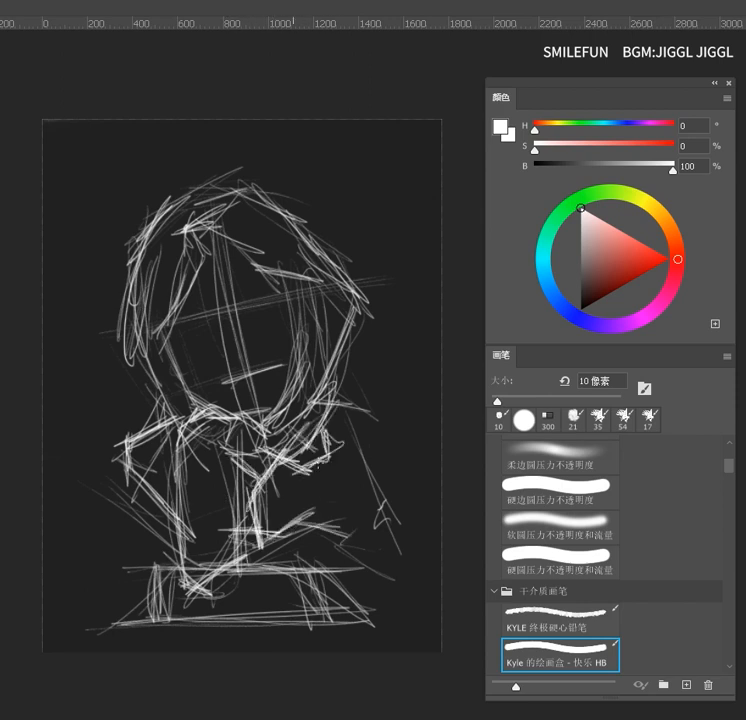
pyautogui.moveTo(310, 450); pyautogui.dragTo(360, 530)
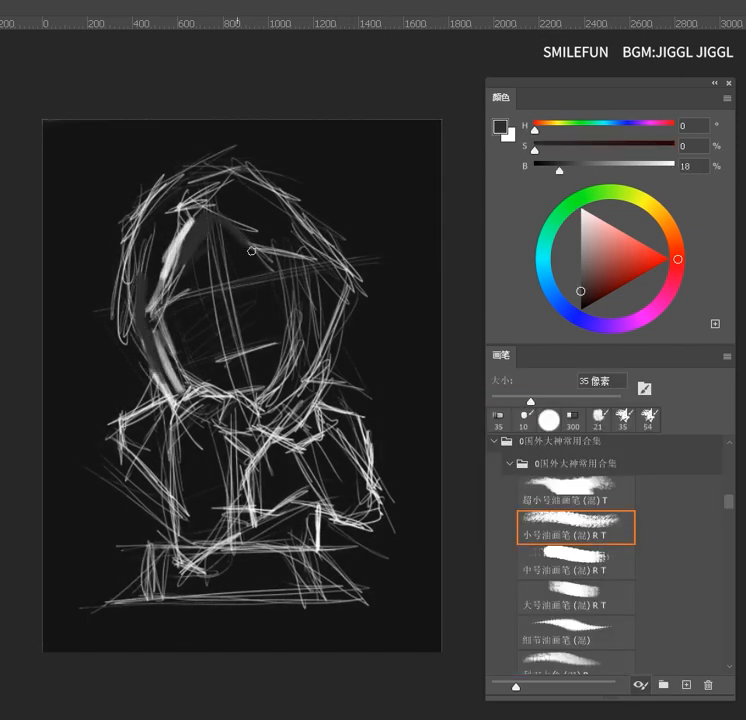
pyautogui.moveTo(251, 251); pyautogui.dragTo(173, 241)
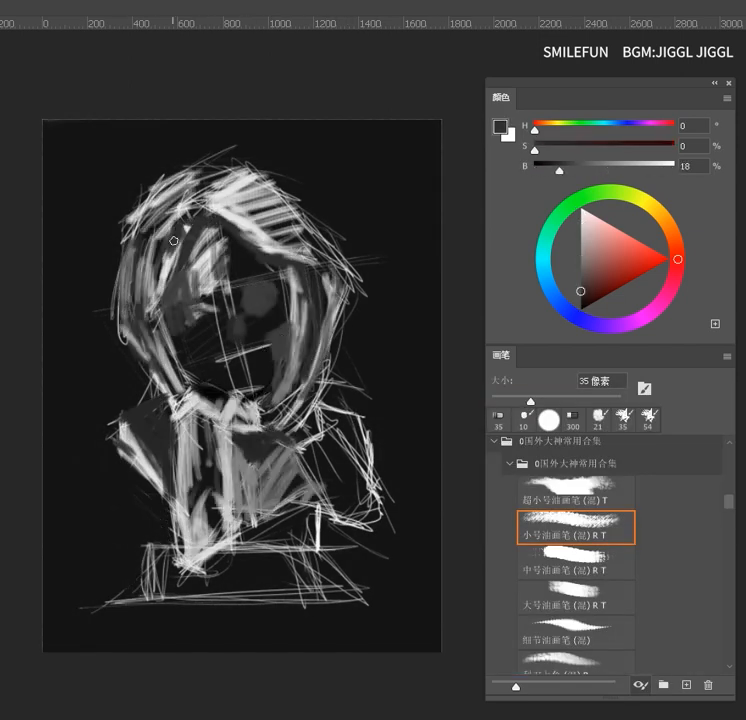